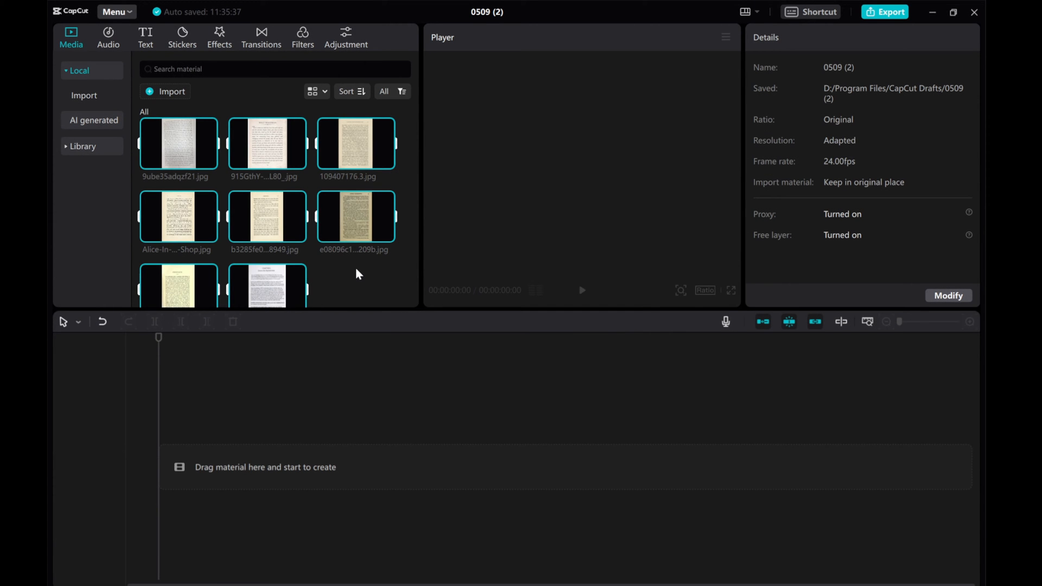
Reach the Edit preferences in Settings to set the default image duration to 2 s
{"action": "left_click", "coordinate": [357, 273]}
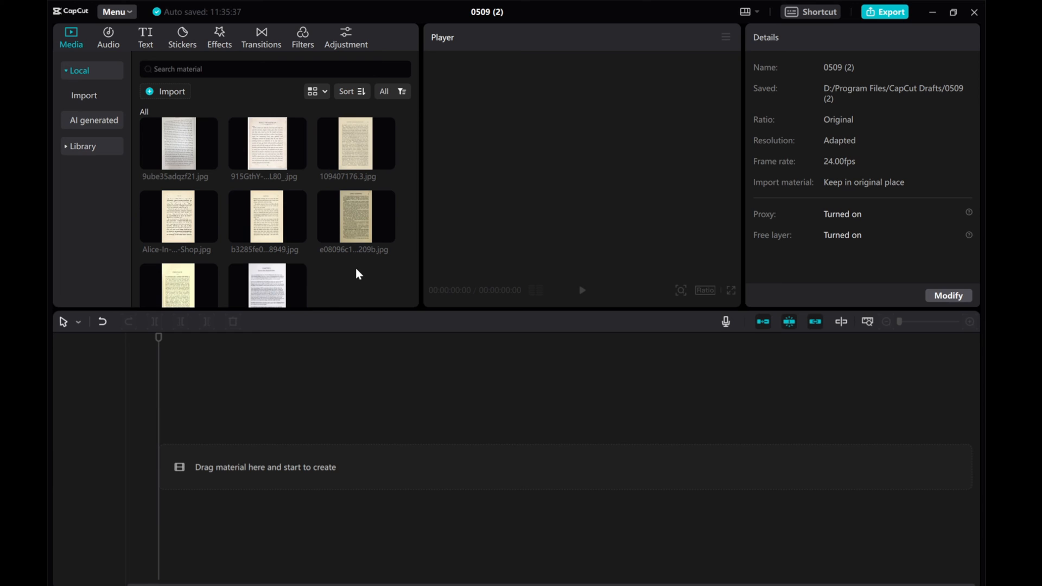
{"action": "mouse_move", "coordinate": [97, 25]}
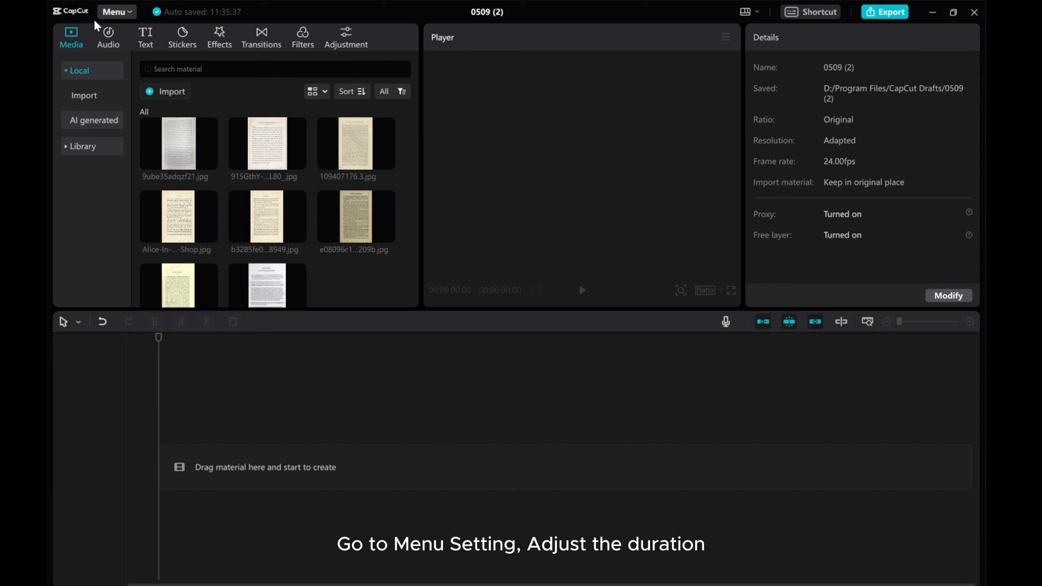
{"action": "left_click", "coordinate": [114, 11]}
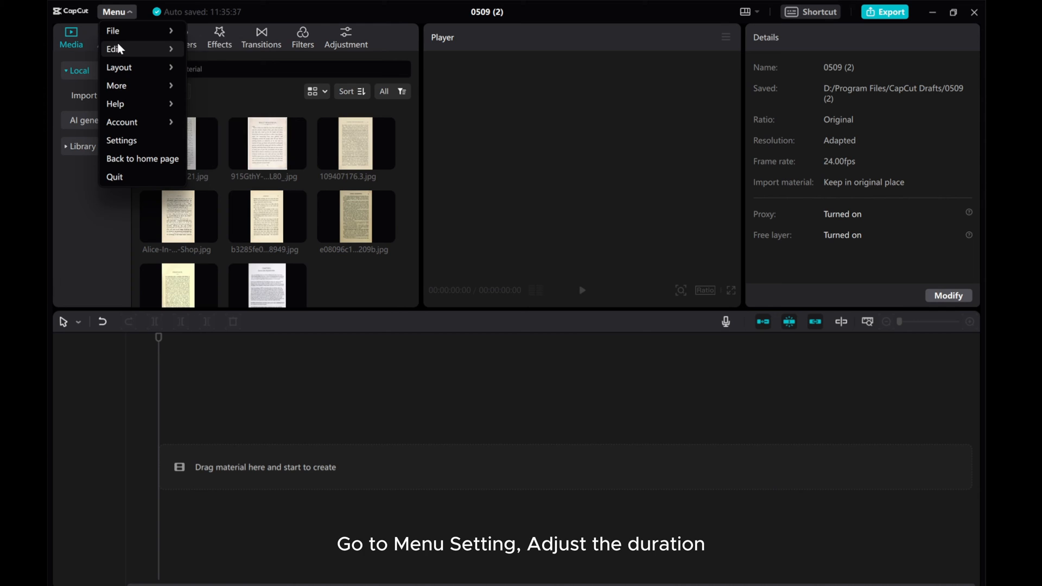
{"action": "left_click", "coordinate": [122, 140]}
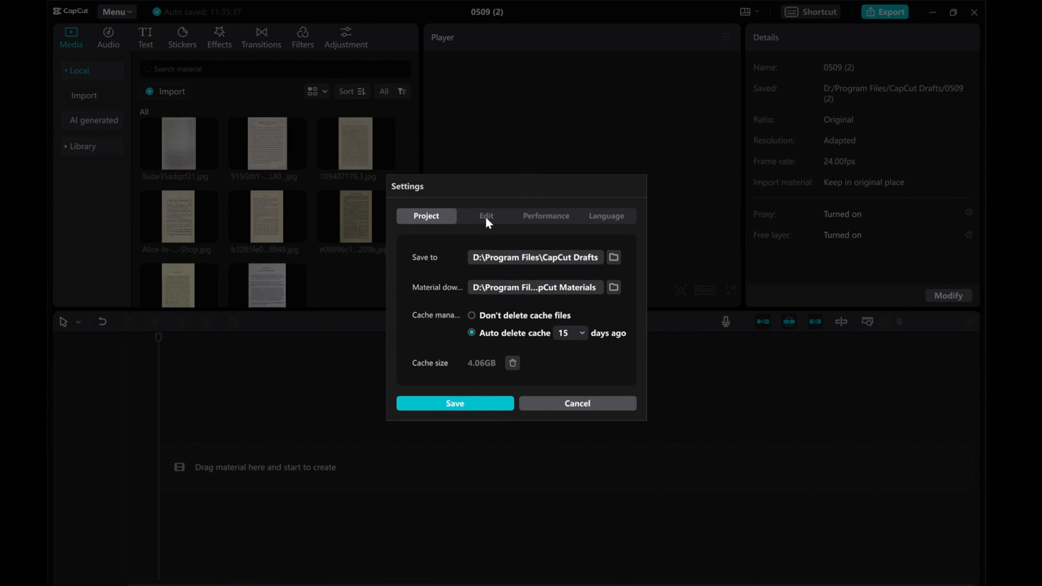
{"action": "left_click", "coordinate": [487, 216]}
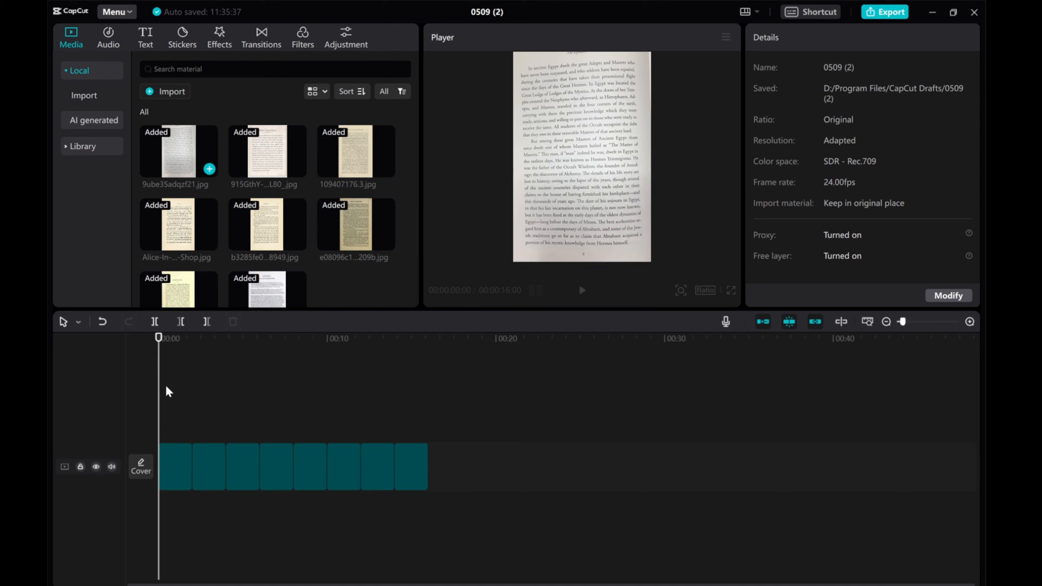
{"action": "left_click", "coordinate": [292, 466]}
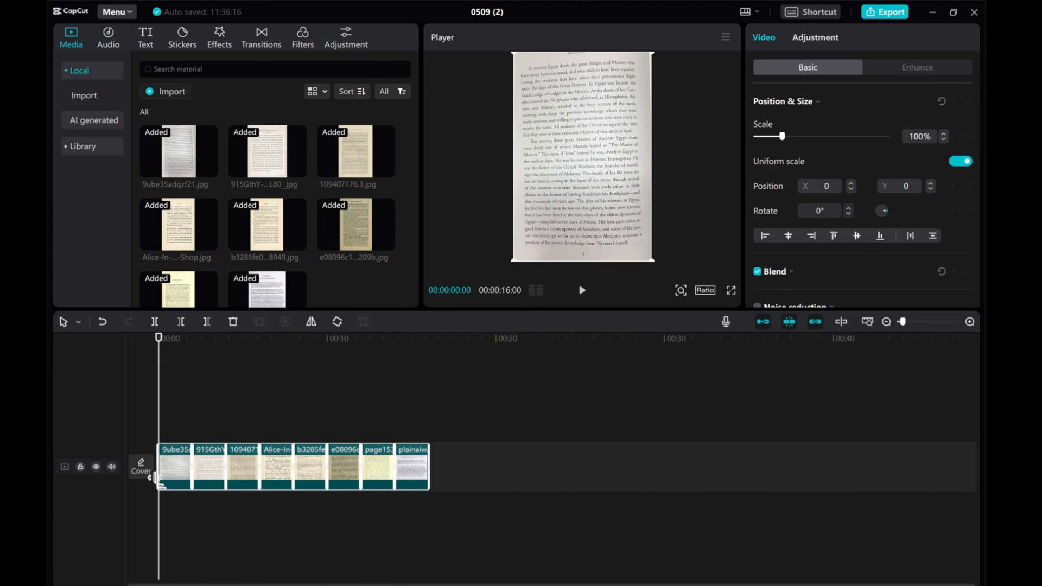
{"action": "left_click", "coordinate": [210, 466]}
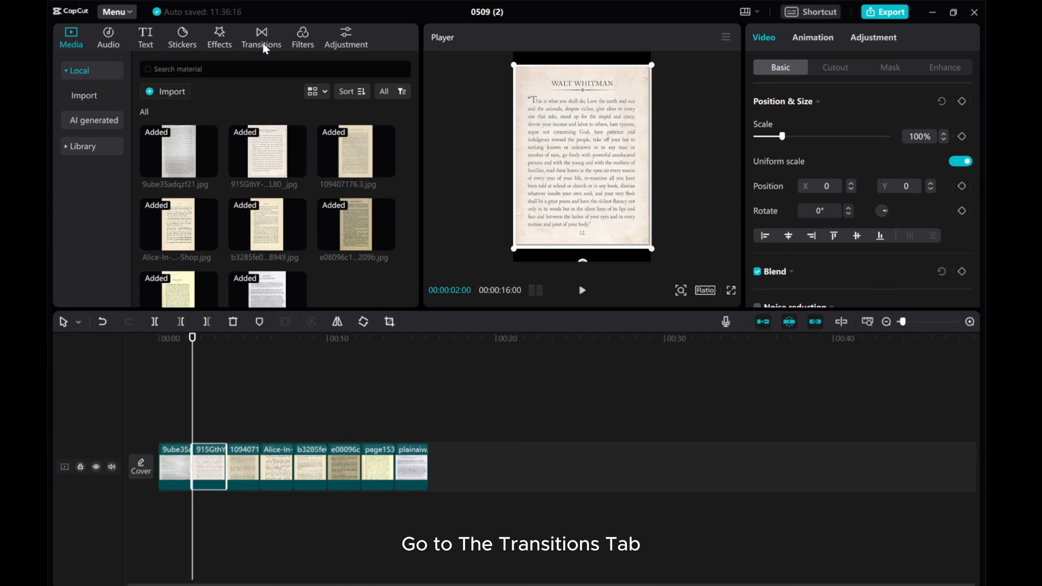
Place a Page Turning transition between clips 1 and 2, accepting the duplicate-frames prompt
{"action": "left_click", "coordinate": [261, 36]}
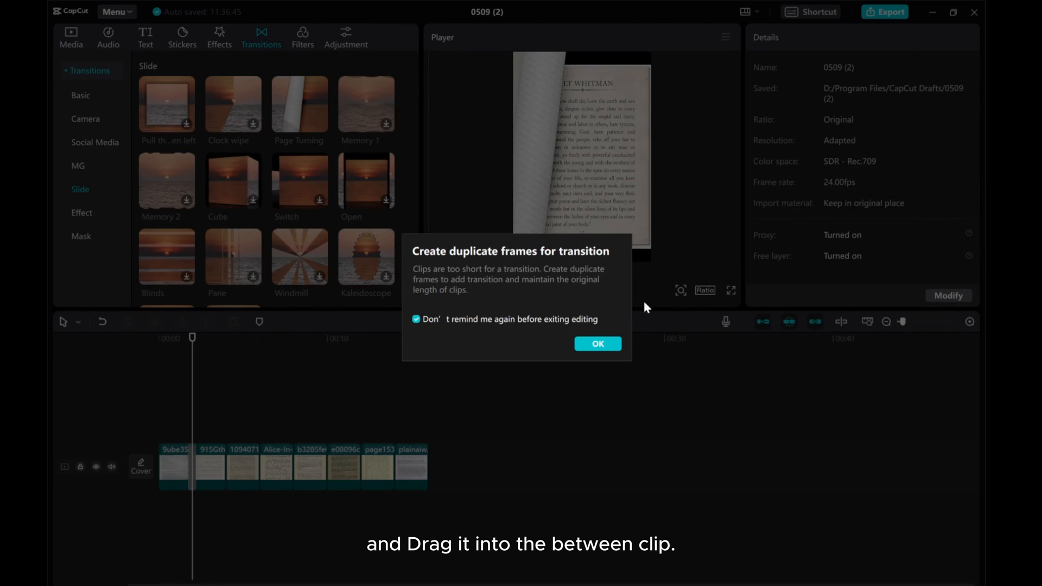
{"action": "left_click", "coordinate": [596, 344]}
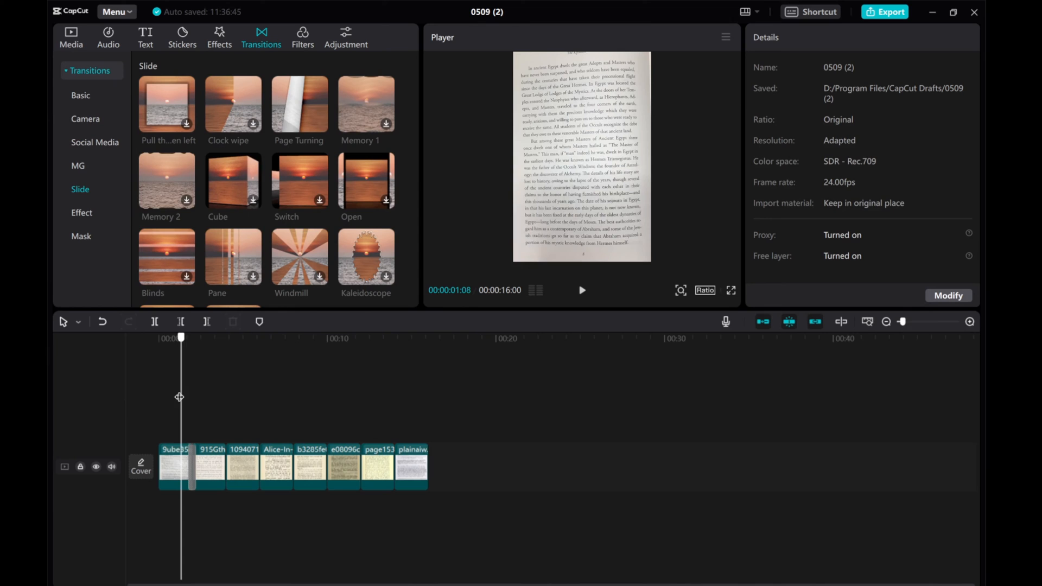
Select the Page Turning transition between the first two clips to show its 0.7 s duration
{"action": "left_click", "coordinate": [581, 290]}
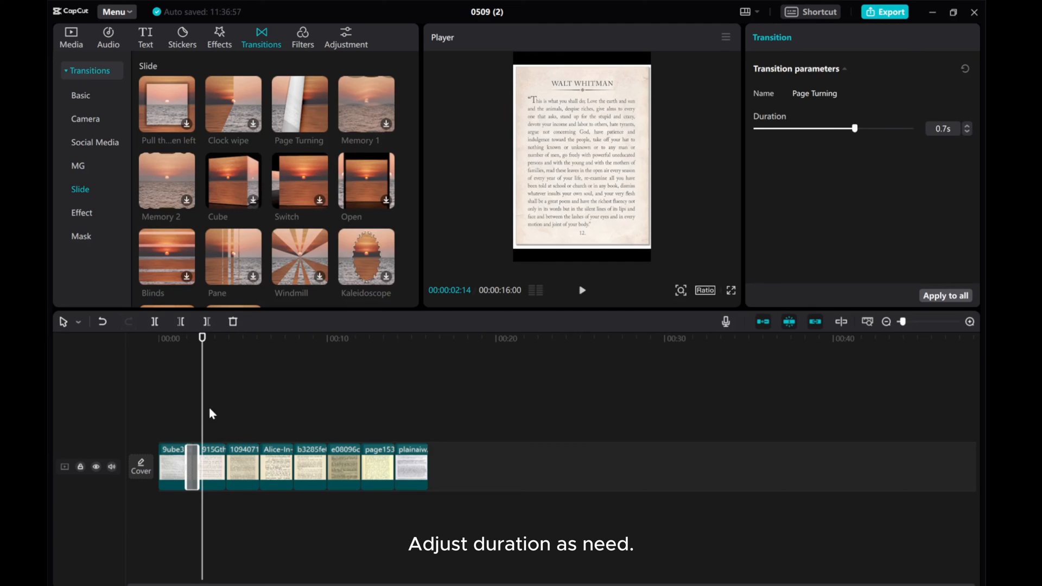
{"action": "left_click", "coordinate": [581, 290]}
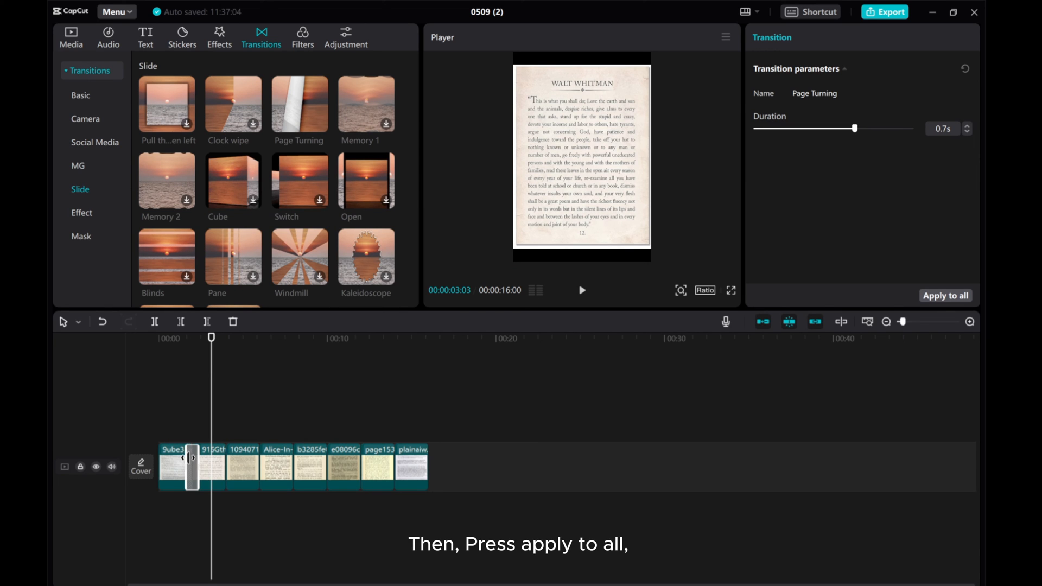
Apply the Page Turning transition to all eight clip junctions and select the second clip
{"action": "left_click", "coordinate": [946, 295]}
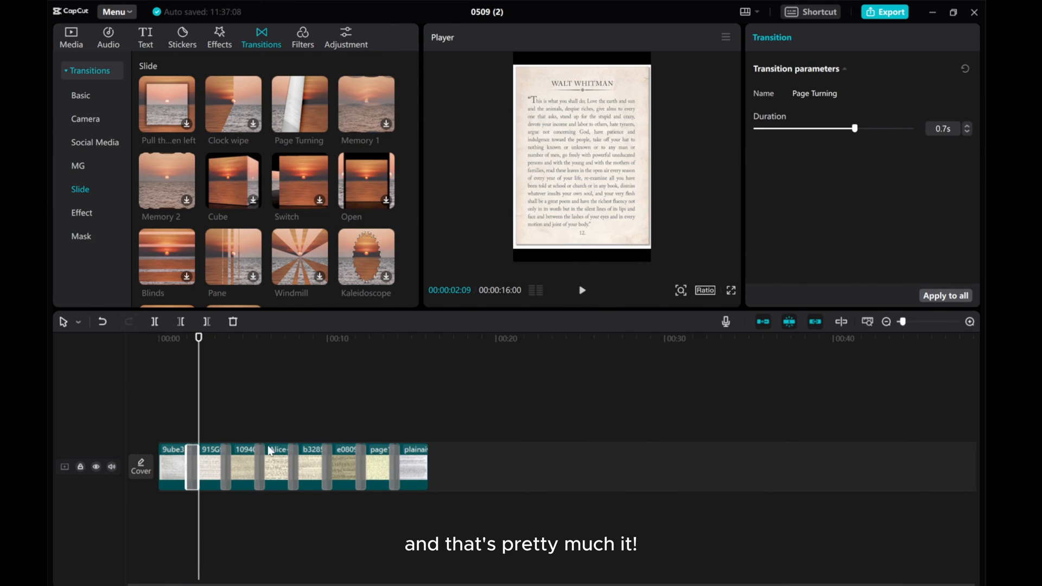
{"action": "left_click", "coordinate": [211, 465]}
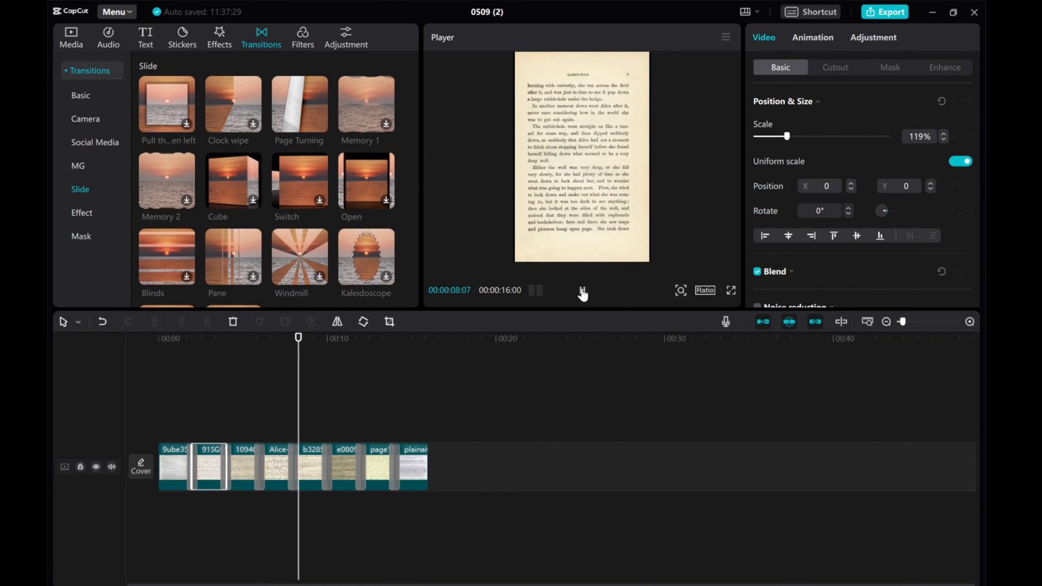
{"action": "left_click", "coordinate": [582, 294]}
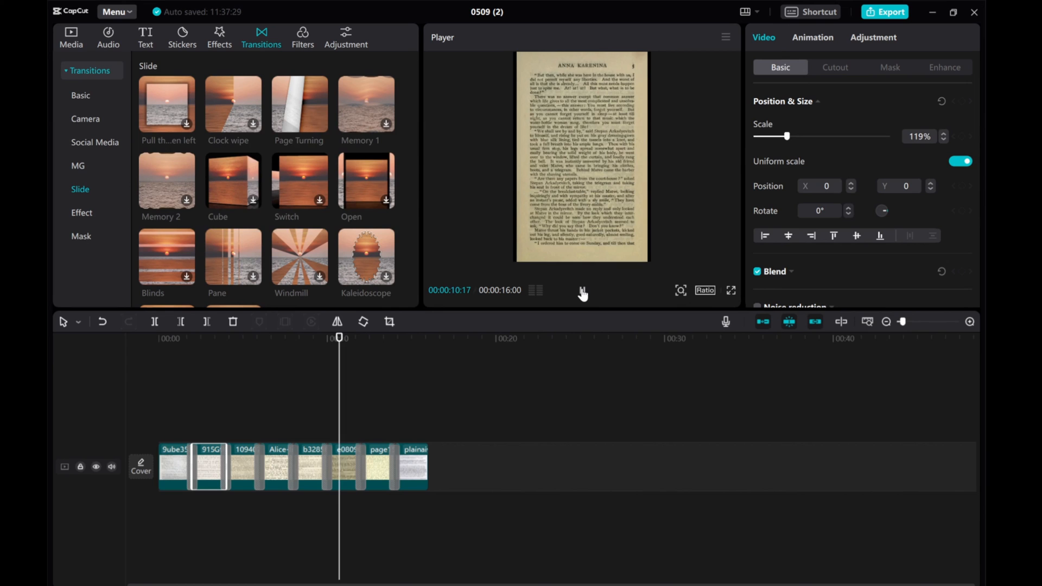